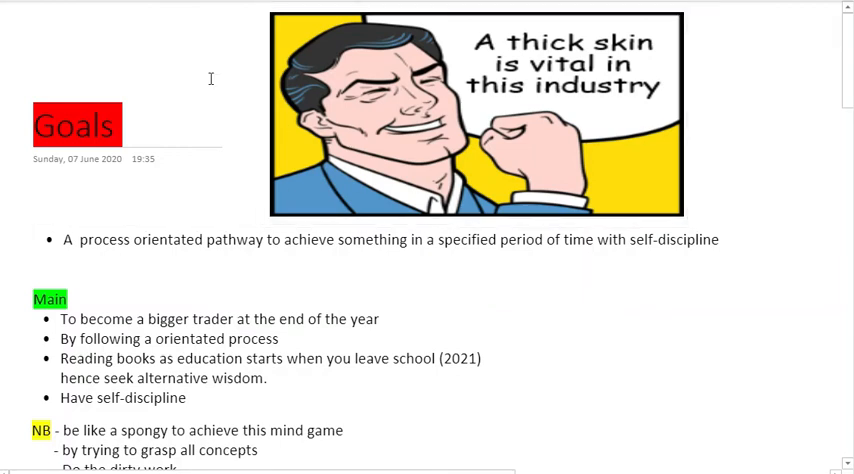
{"action": "mouse_move", "coordinate": [152, 65]}
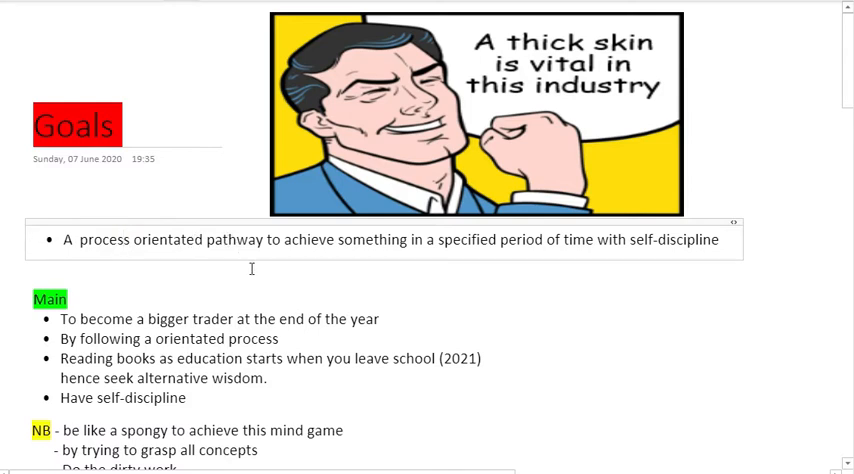
{"action": "left_click", "coordinate": [493, 242]}
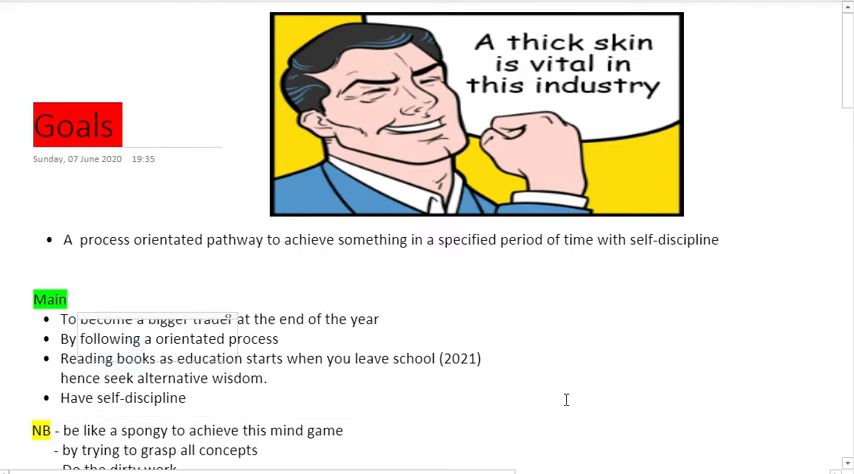
{"action": "mouse_move", "coordinate": [575, 382]}
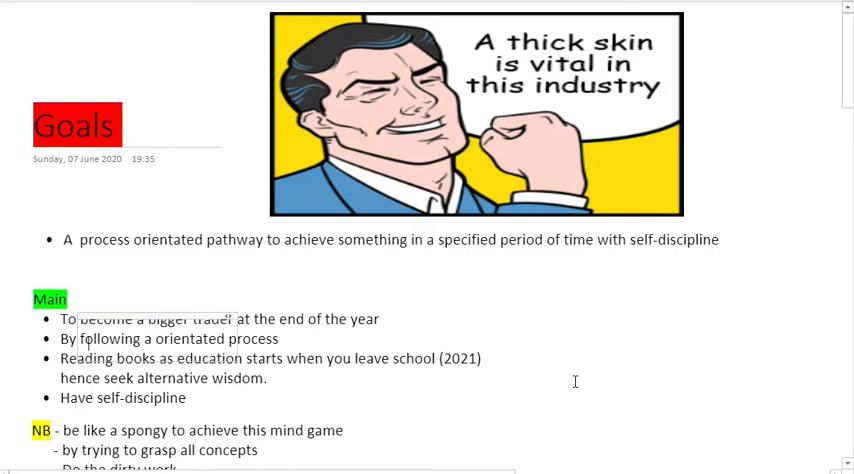
{"action": "mouse_move", "coordinate": [503, 357]}
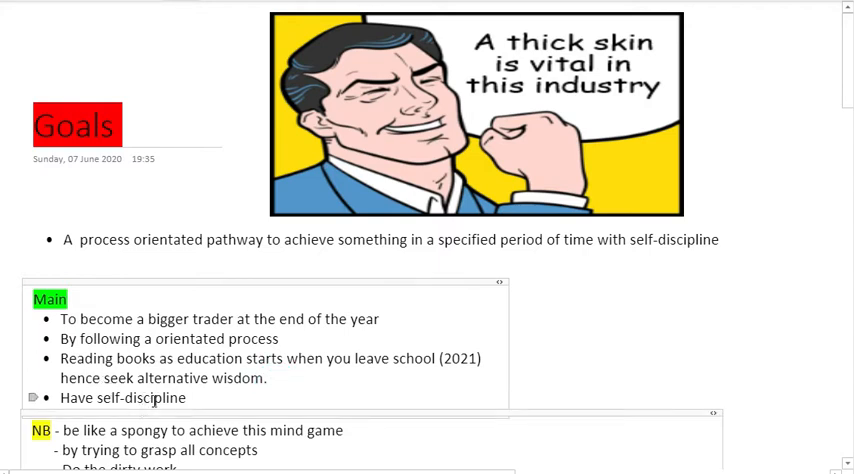
{"action": "scroll", "scroll_direction": "down", "scroll_amount": 3}
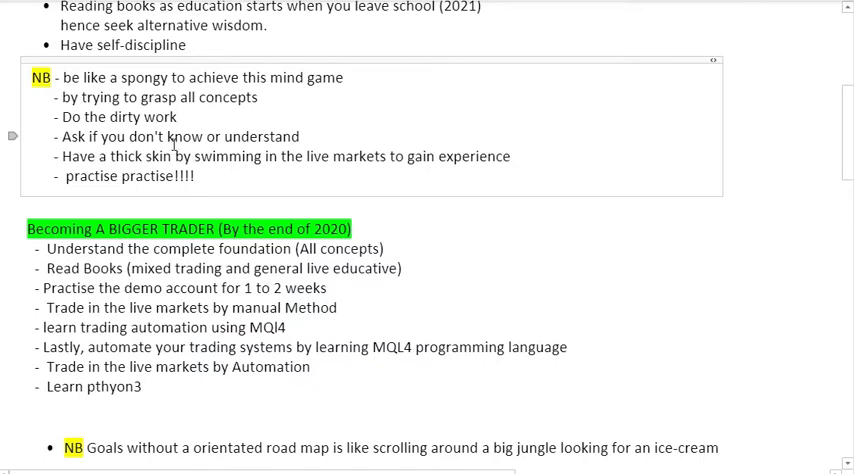
{"action": "mouse_move", "coordinate": [160, 174]}
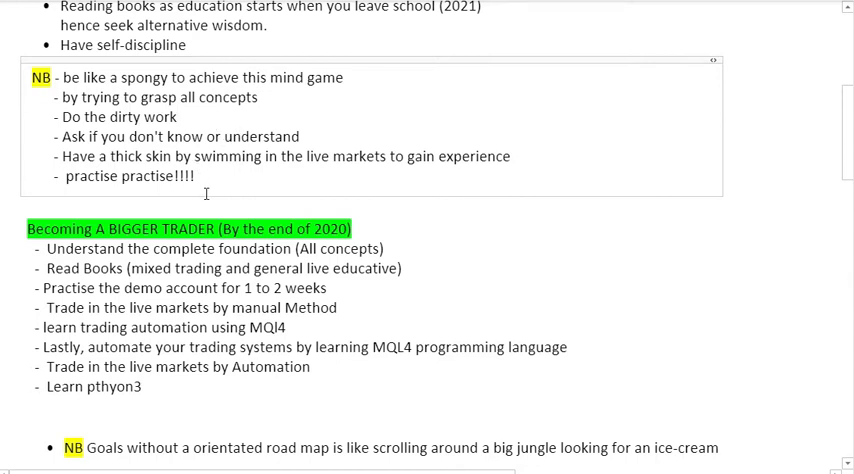
{"action": "mouse_move", "coordinate": [207, 201]}
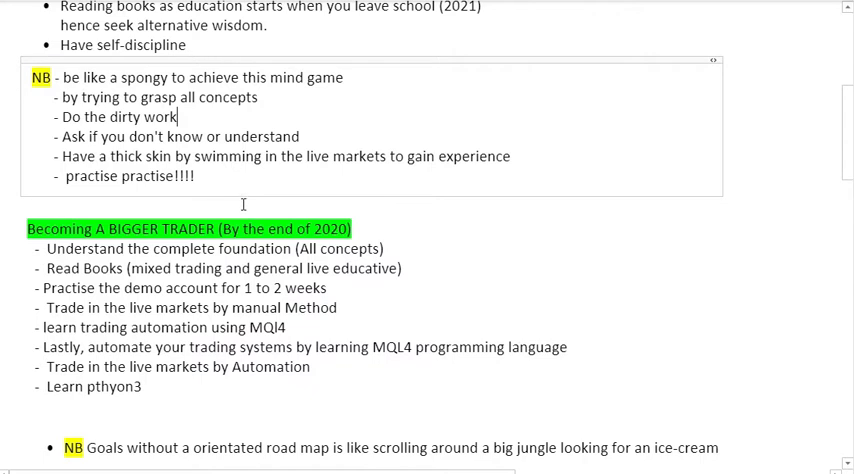
{"action": "scroll", "scroll_direction": "down", "scroll_amount": 3}
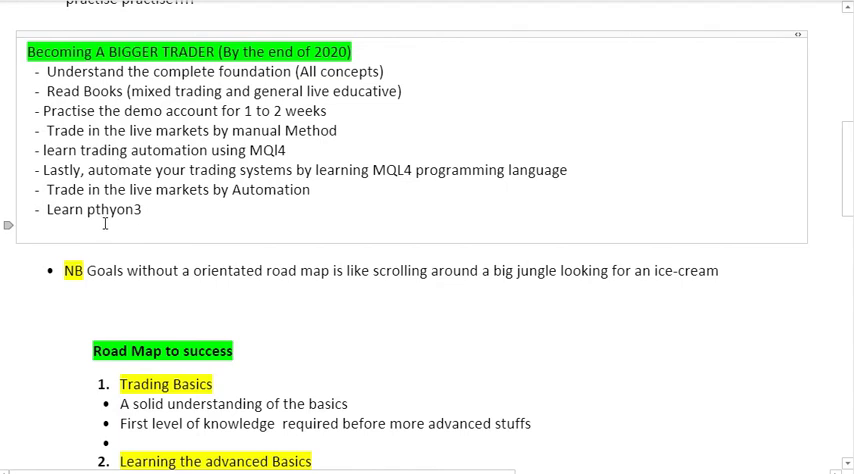
{"action": "double_click", "coordinate": [112, 209]}
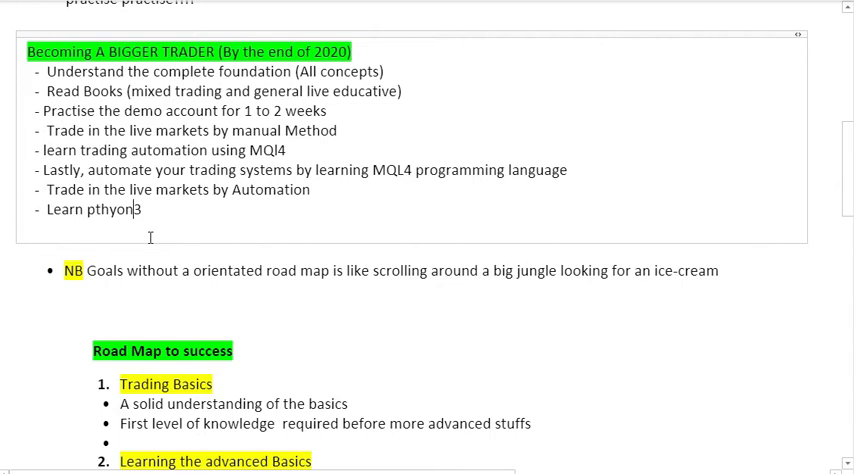
{"action": "key", "text": "enter"}
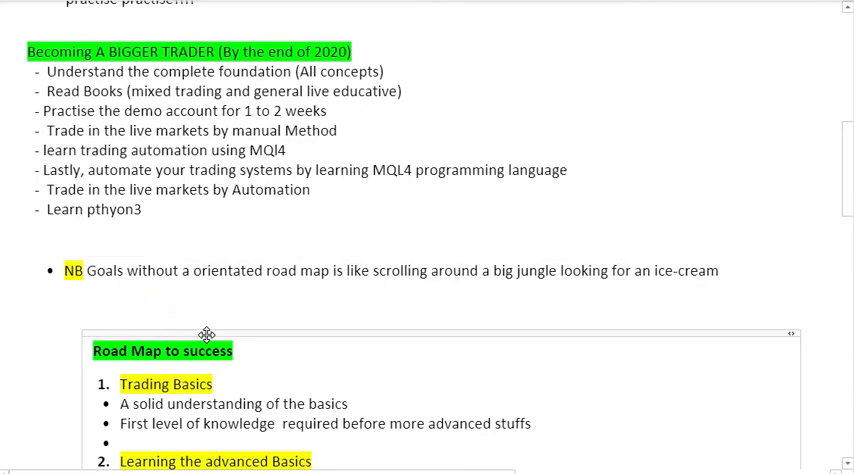
{"action": "scroll", "scroll_direction": "down", "scroll_amount": 3}
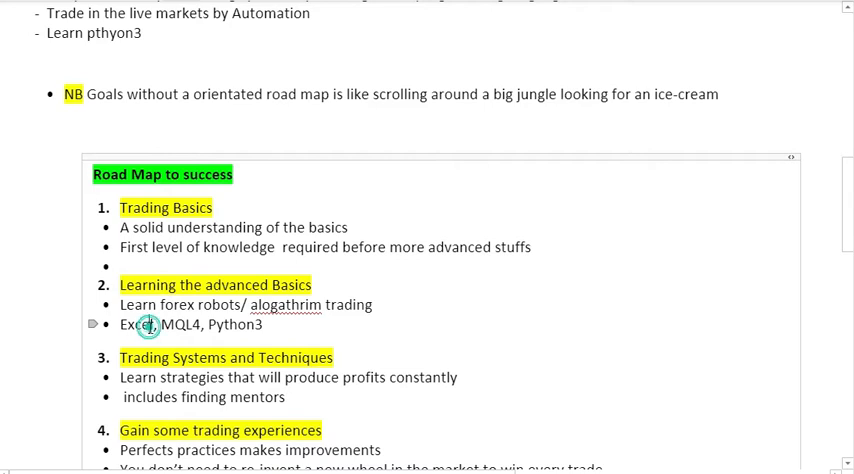
{"action": "left_click", "coordinate": [148, 325]}
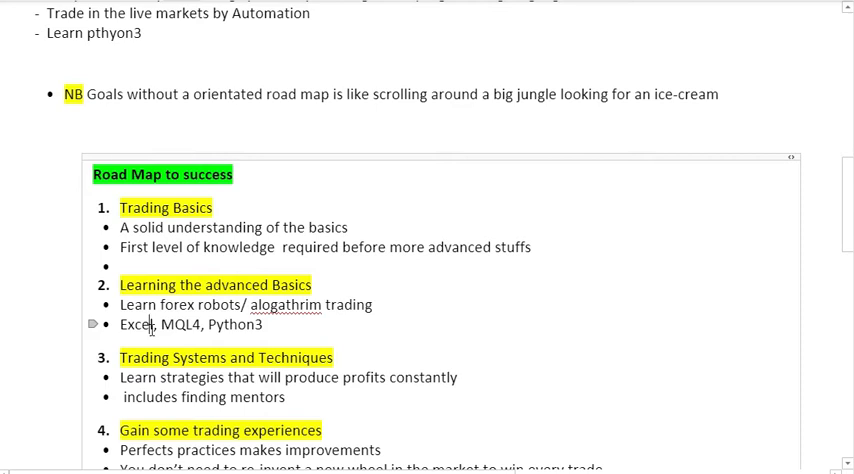
{"action": "left_click", "coordinate": [193, 324]}
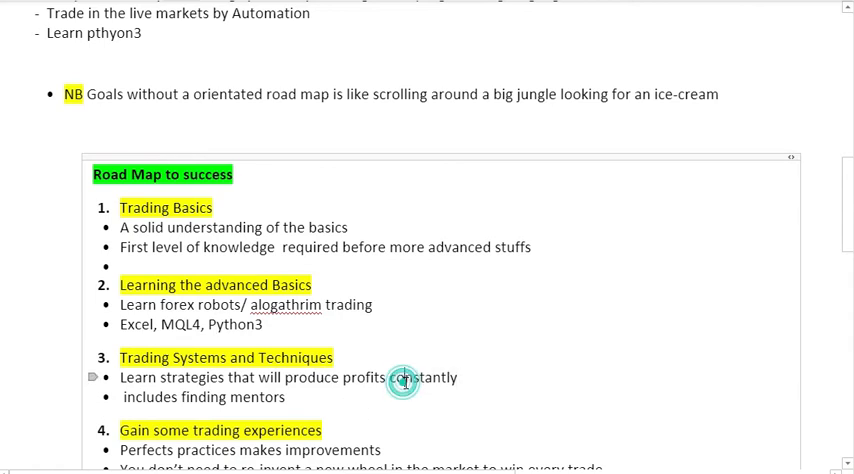
{"action": "double_click", "coordinate": [425, 378]}
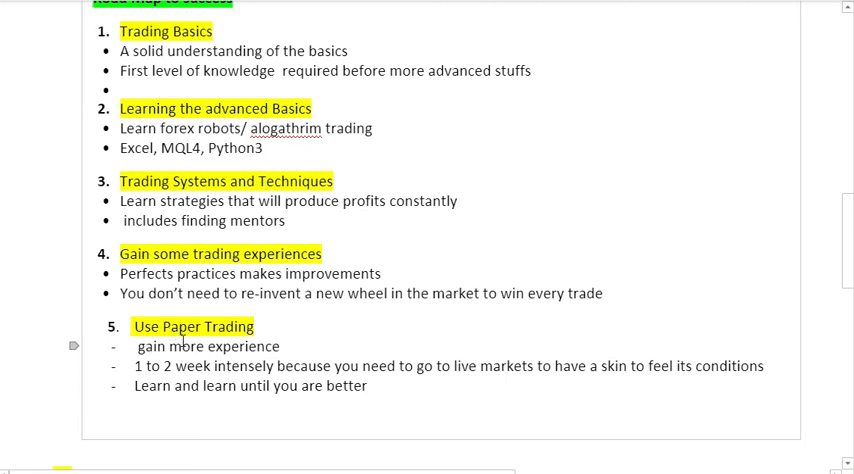
{"action": "mouse_move", "coordinate": [261, 330]}
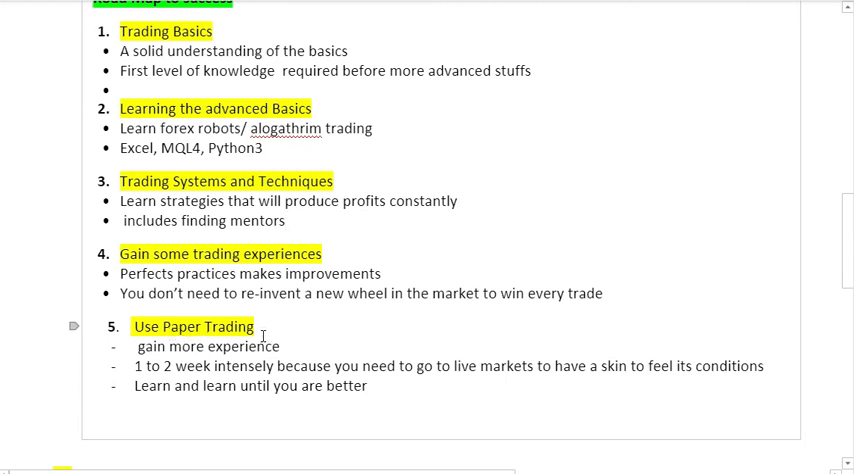
{"action": "left_click", "coordinate": [256, 333]}
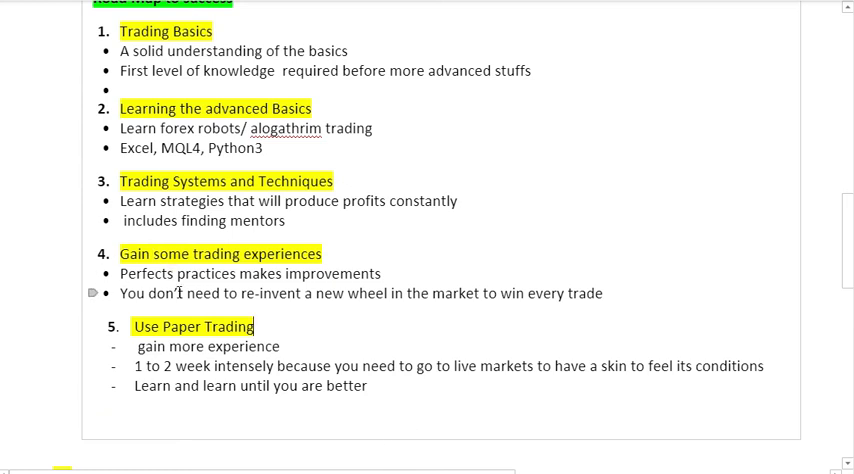
{"action": "scroll", "scroll_direction": "down", "scroll_amount": 3}
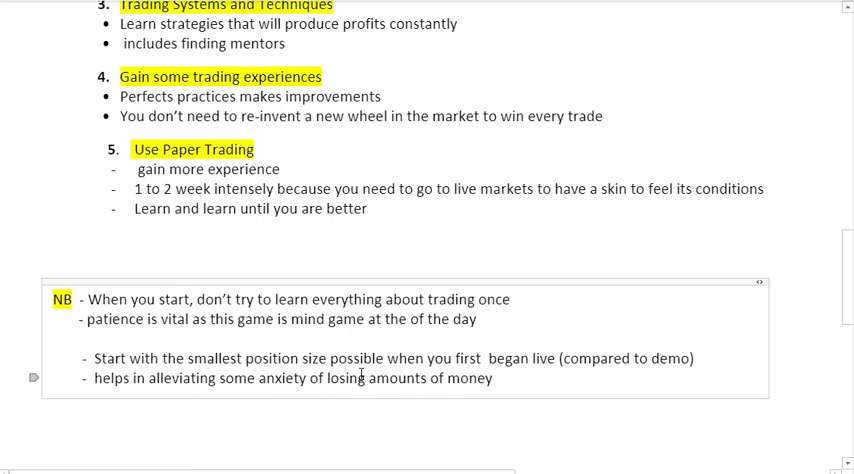
{"action": "mouse_move", "coordinate": [368, 385]}
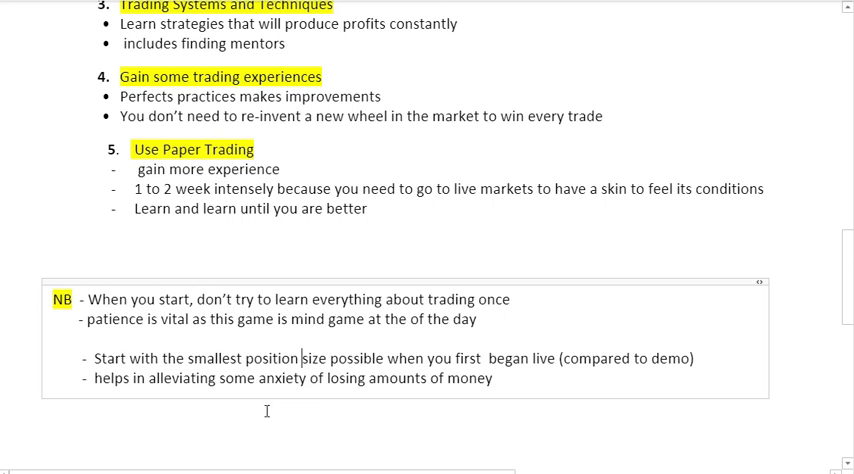
{"action": "scroll", "scroll_direction": "down", "scroll_amount": 3}
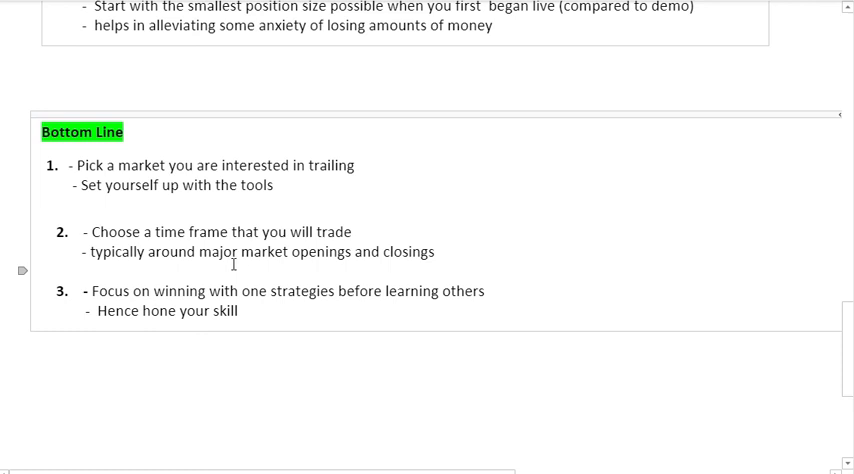
{"action": "mouse_move", "coordinate": [412, 279]}
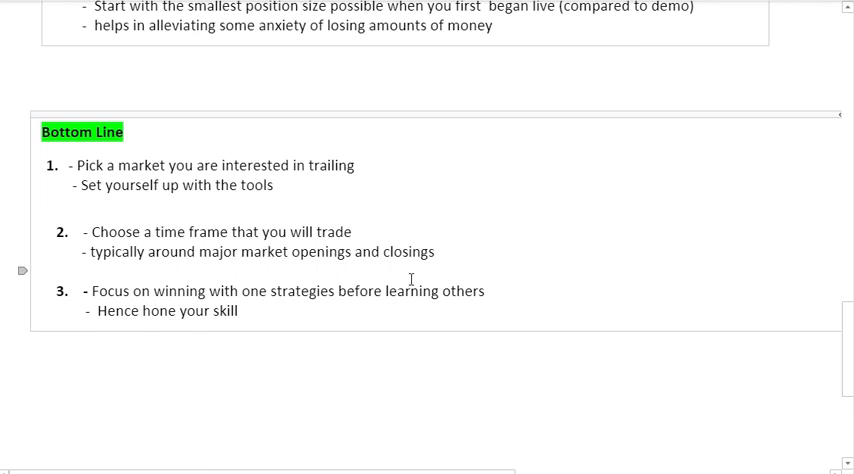